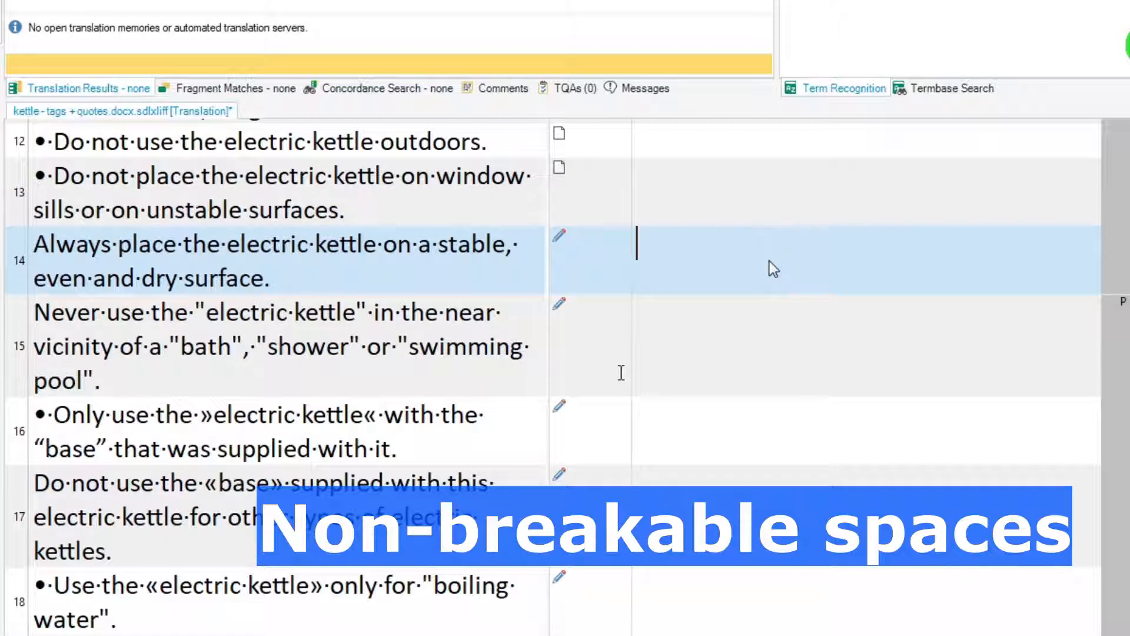
{"action": "mouse_move", "coordinate": [738, 255]}
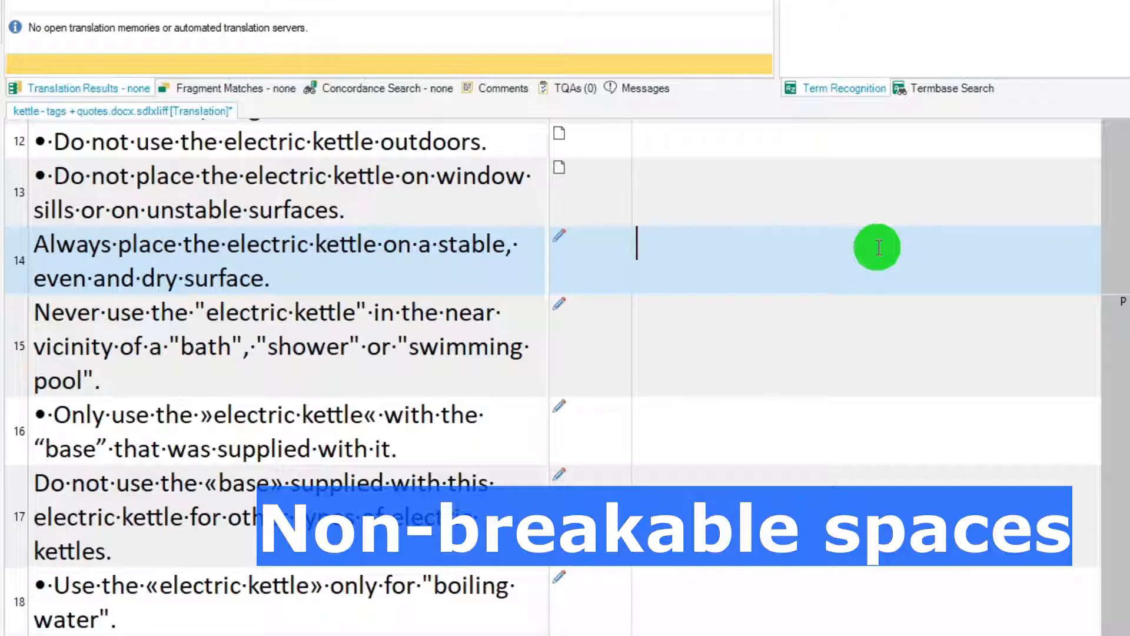
- Insert non-breakable space marks into the target cell of segment 14
{"action": "type", "text": "°..°.°."}
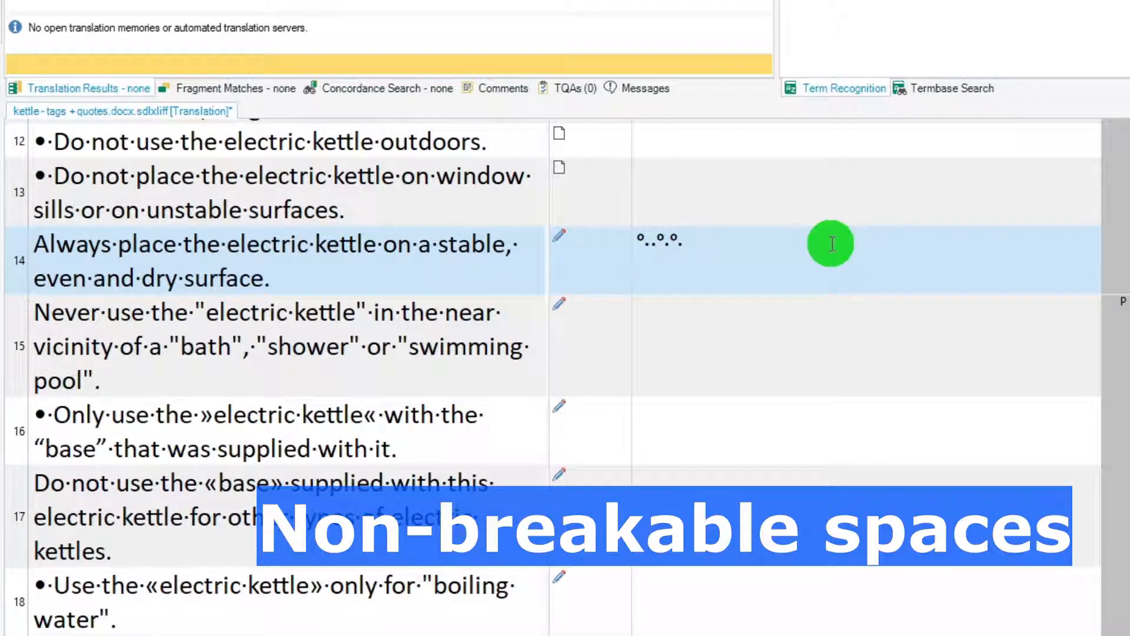
{"action": "left_click", "coordinate": [663, 241]}
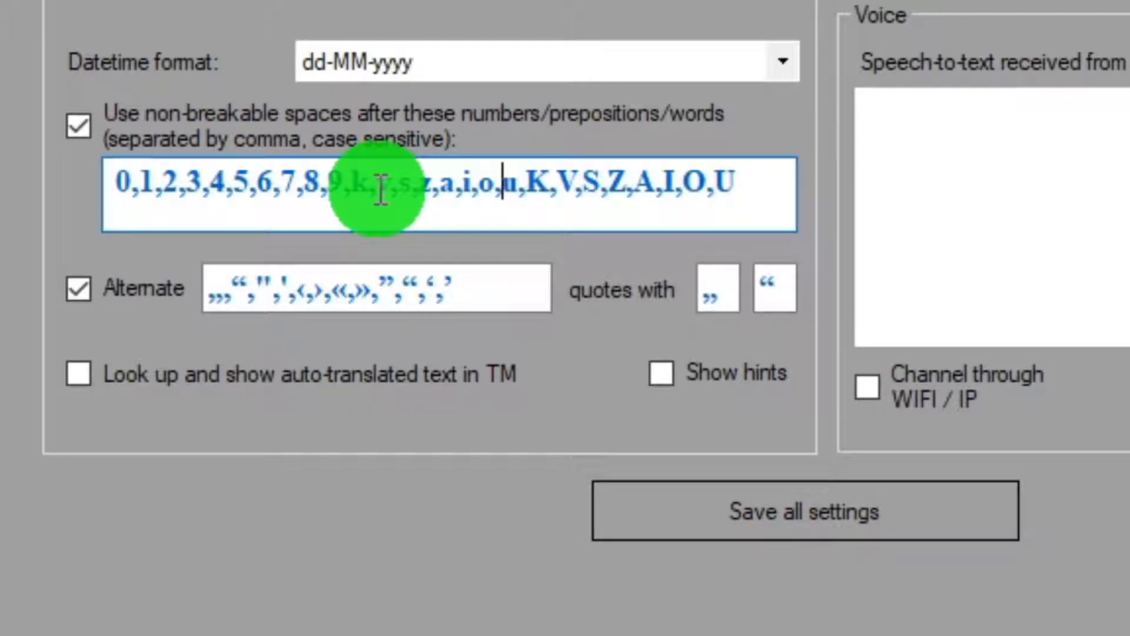
{"action": "mouse_move", "coordinate": [166, 181]}
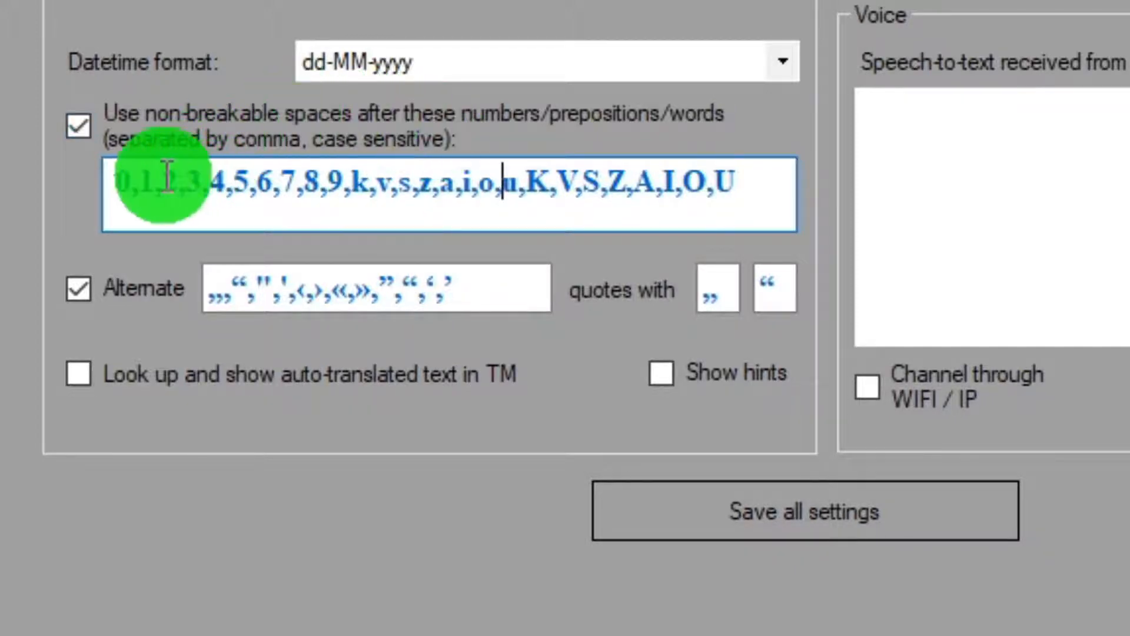
{"action": "mouse_move", "coordinate": [130, 189]}
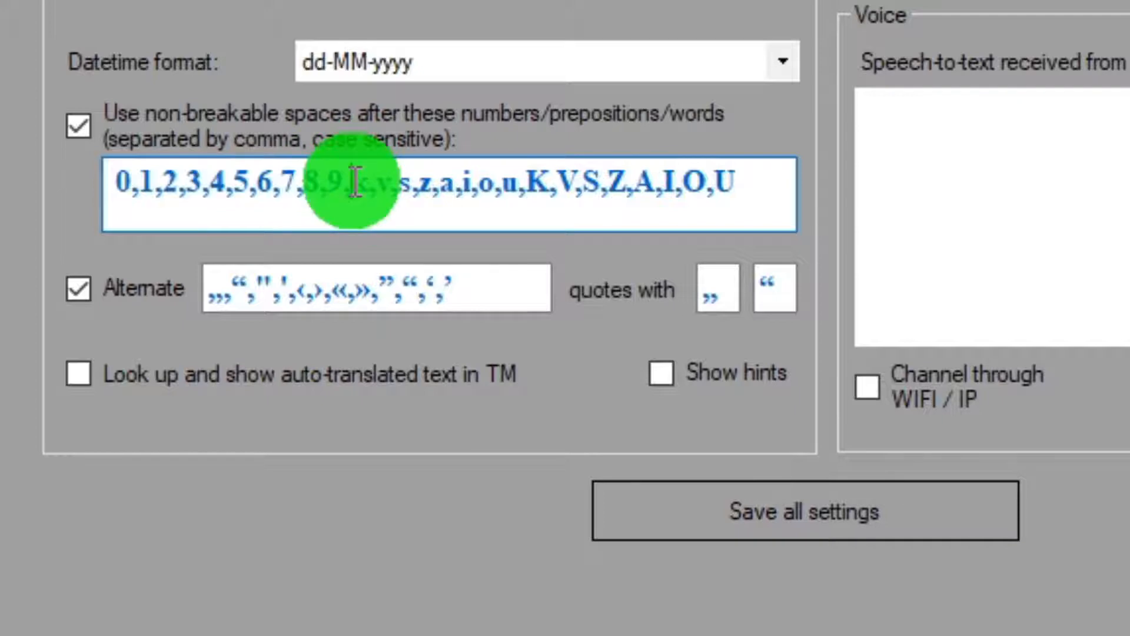
- Select part of the non-breakable-space list of digits 0–9 and k, v, s, z, a, i, o, u
{"action": "left_click_drag", "start_coordinate": [354, 181], "coordinate": [505, 181]}
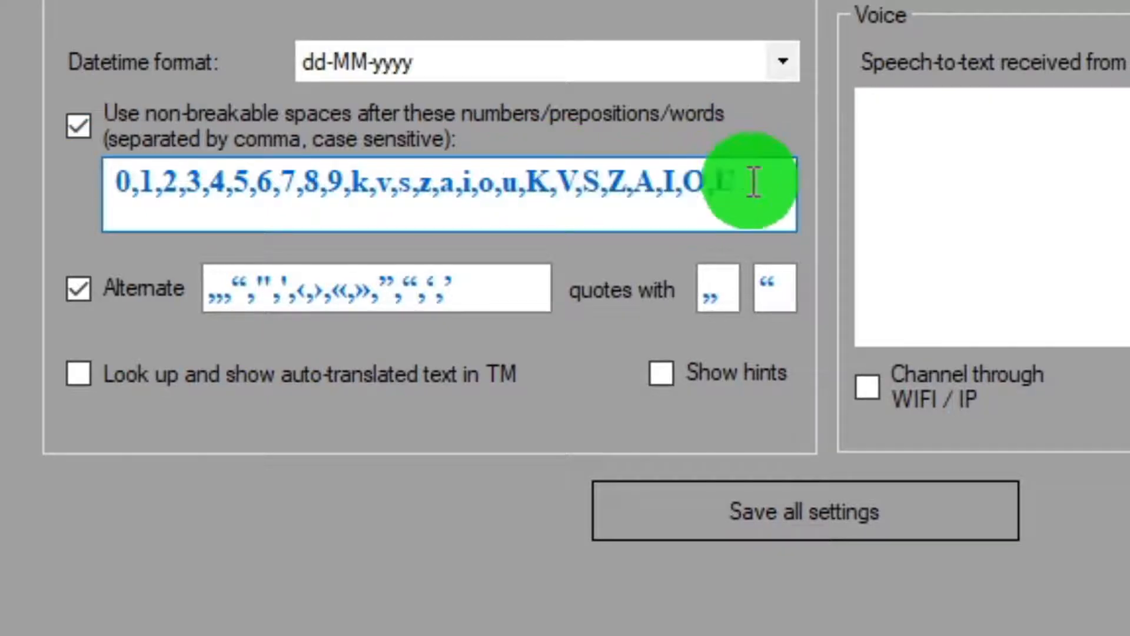
- Extend the non-breakable-space list with 'U' and the words 'an' and 'the'
{"action": "type", "text": ",U,"}
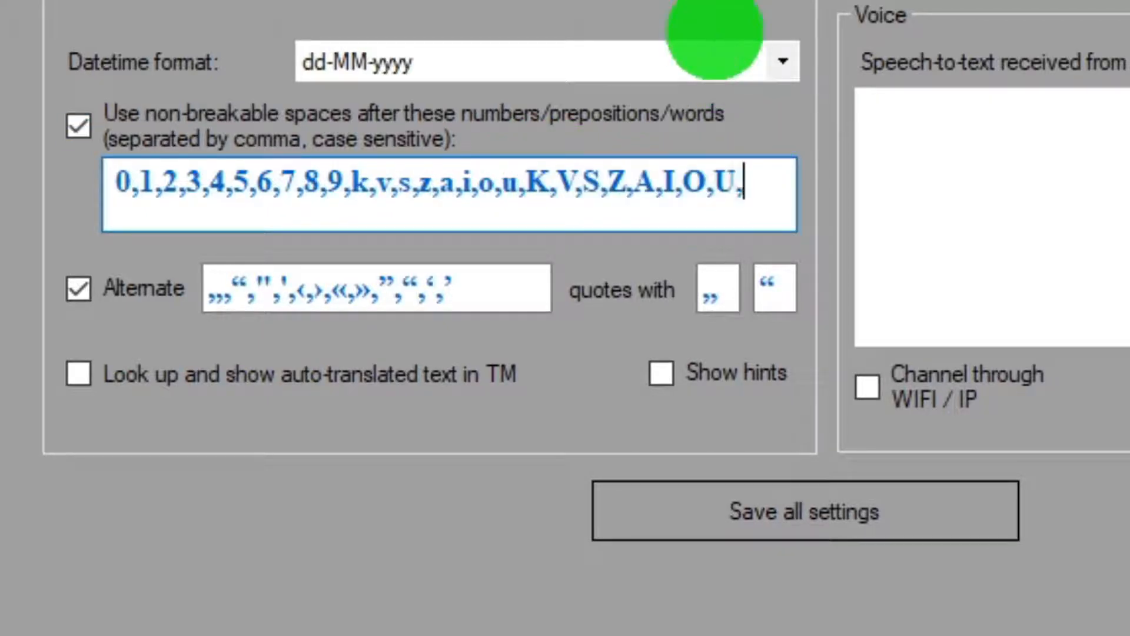
{"action": "type", "text": "an, the"}
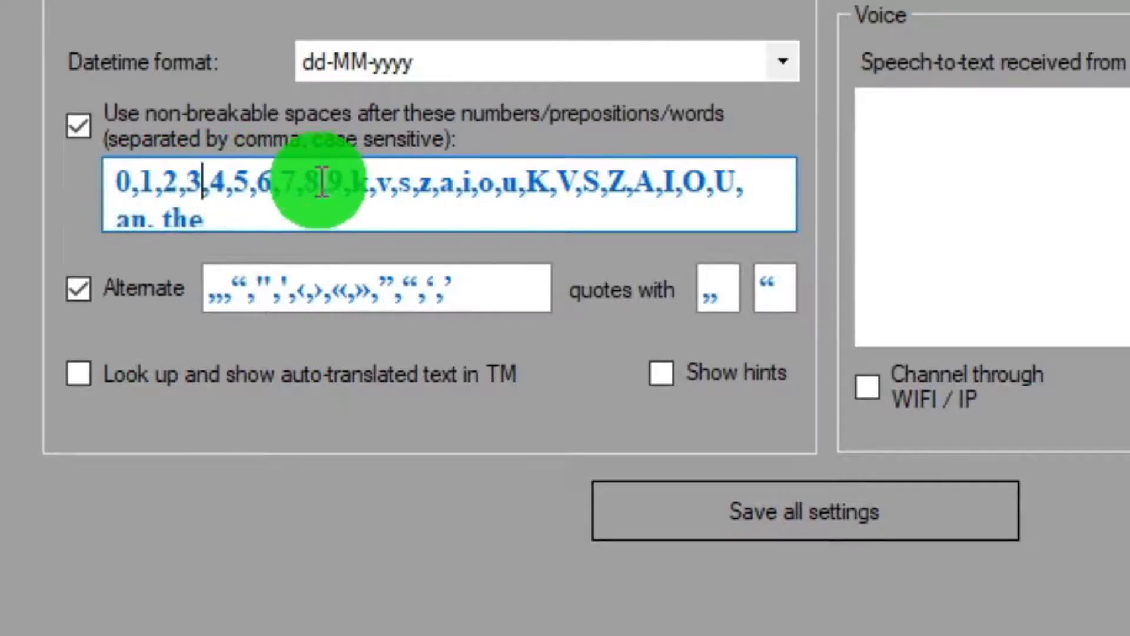
{"action": "mouse_move", "coordinate": [682, 176]}
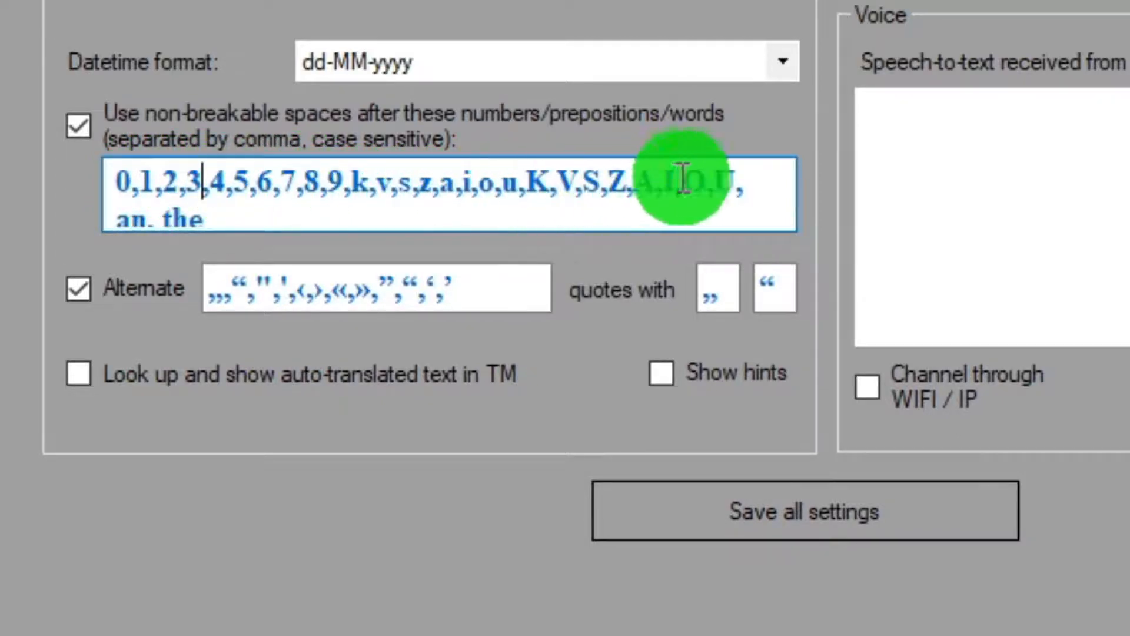
{"action": "mouse_move", "coordinate": [295, 179]}
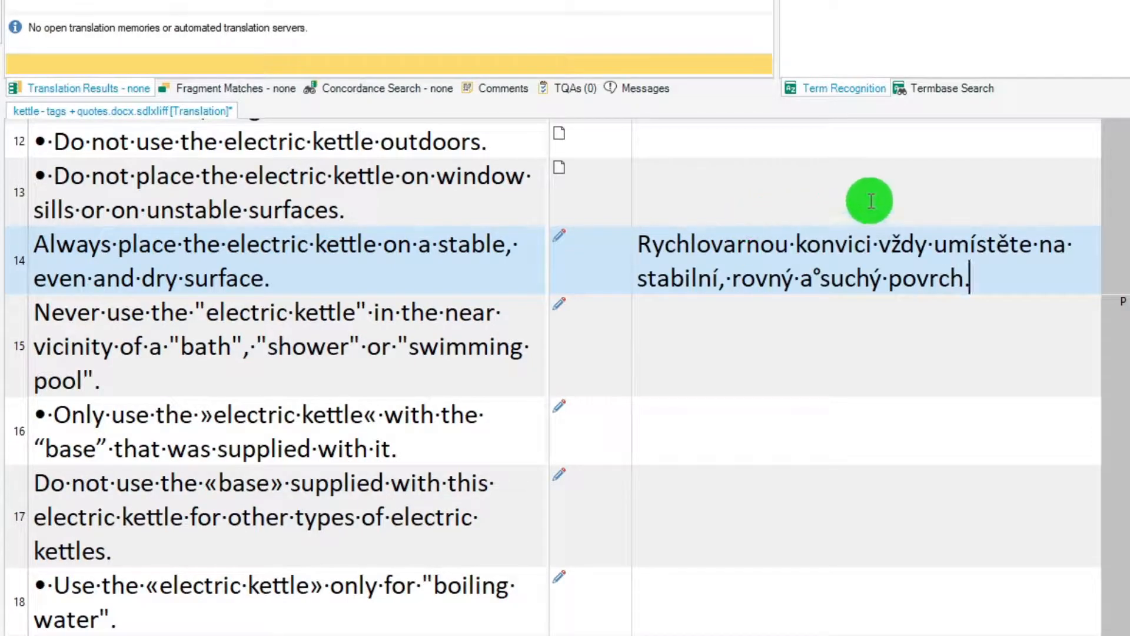
{"action": "mouse_move", "coordinate": [820, 278]}
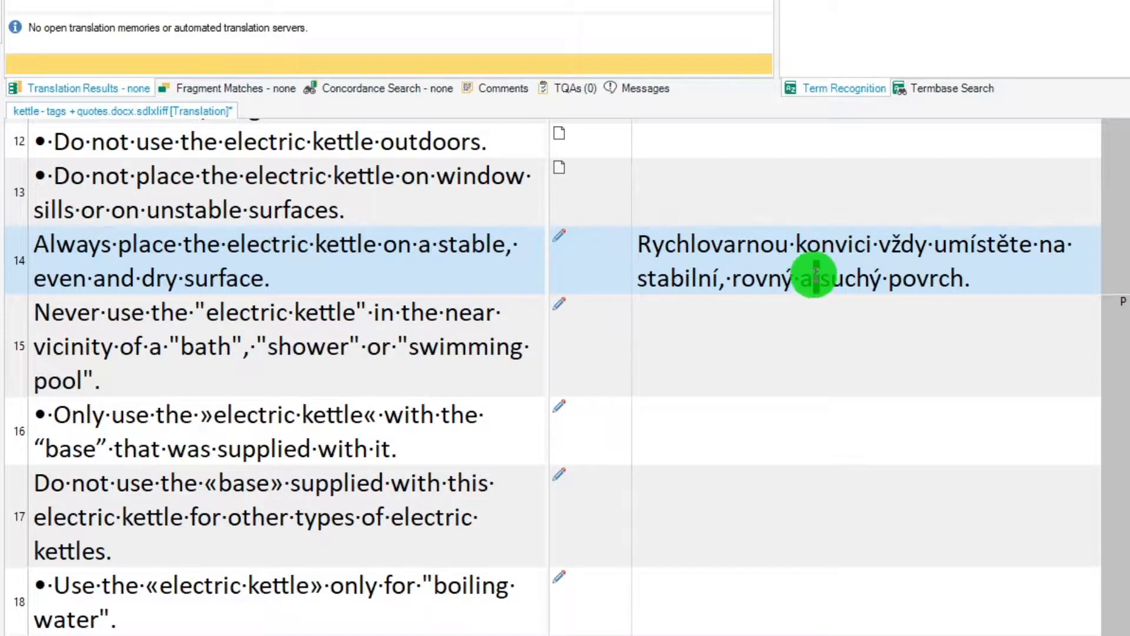
- Scroll down the document to reach segment 25 with its Czech translation and non-breakable space after 'v'
{"action": "scroll", "scroll_direction": "down", "scroll_amount": 3}
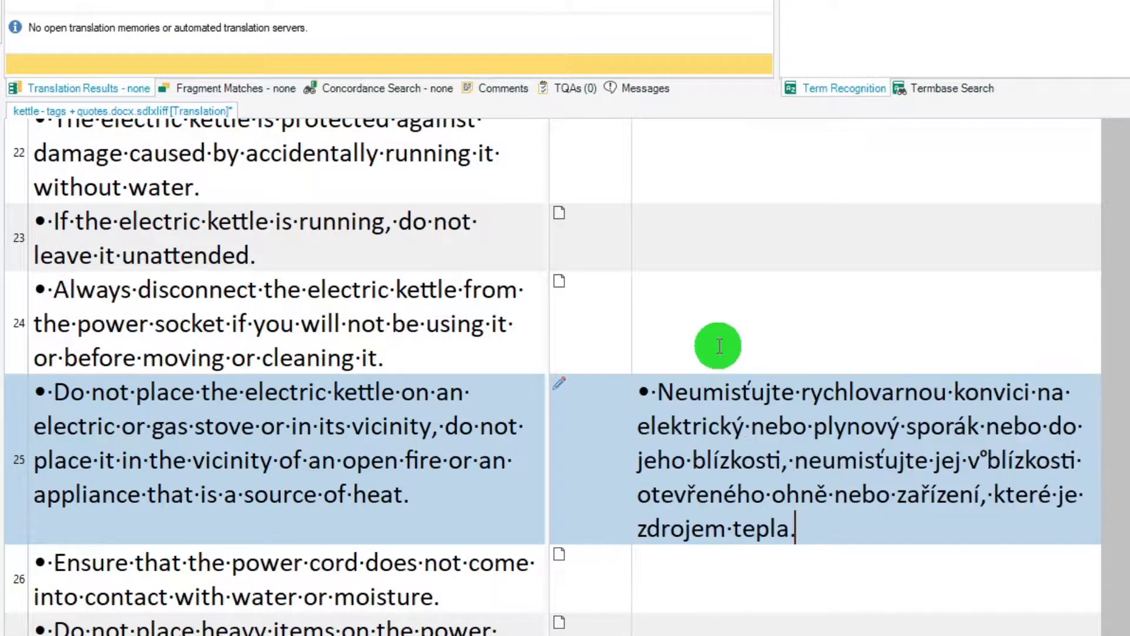
{"action": "mouse_move", "coordinate": [802, 374]}
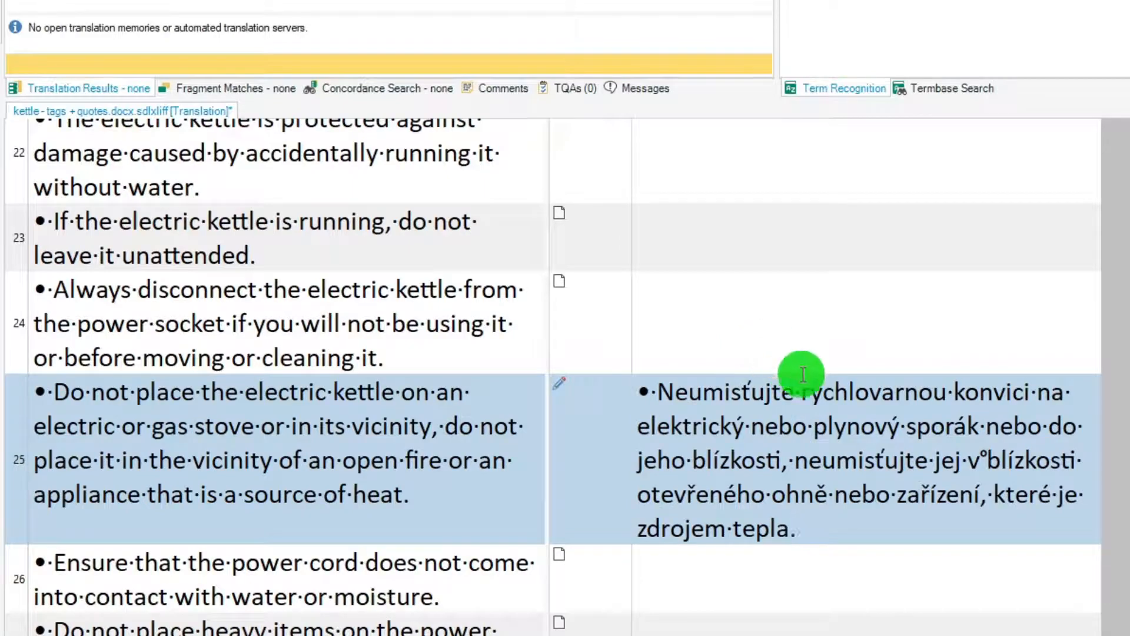
{"action": "mouse_move", "coordinate": [977, 461]}
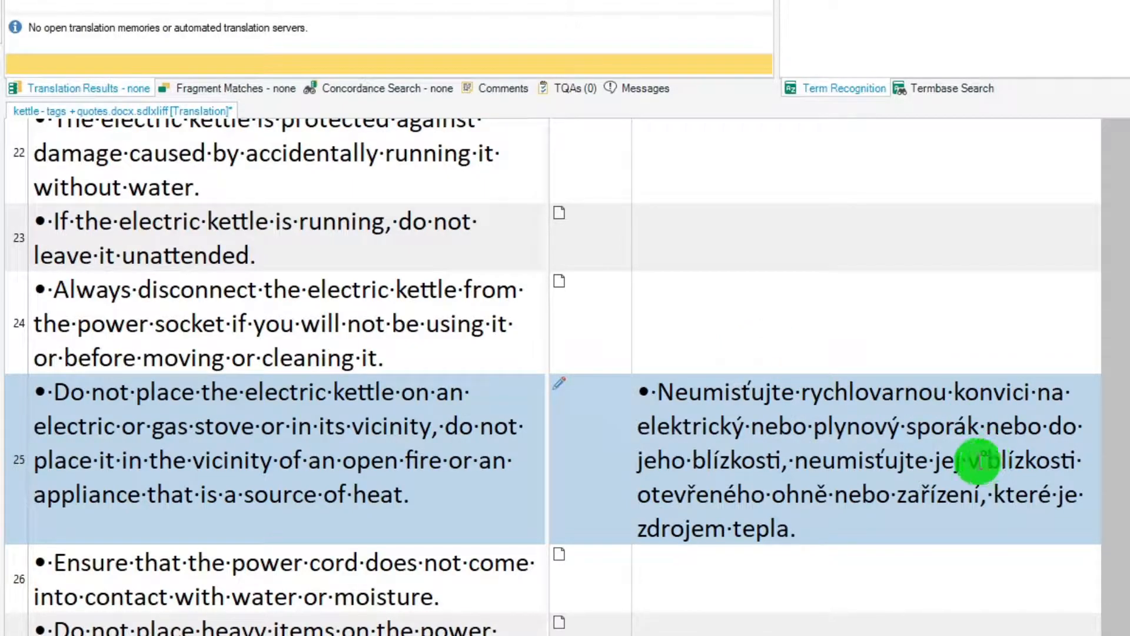
{"action": "scroll", "scroll_direction": "down", "scroll_amount": 3}
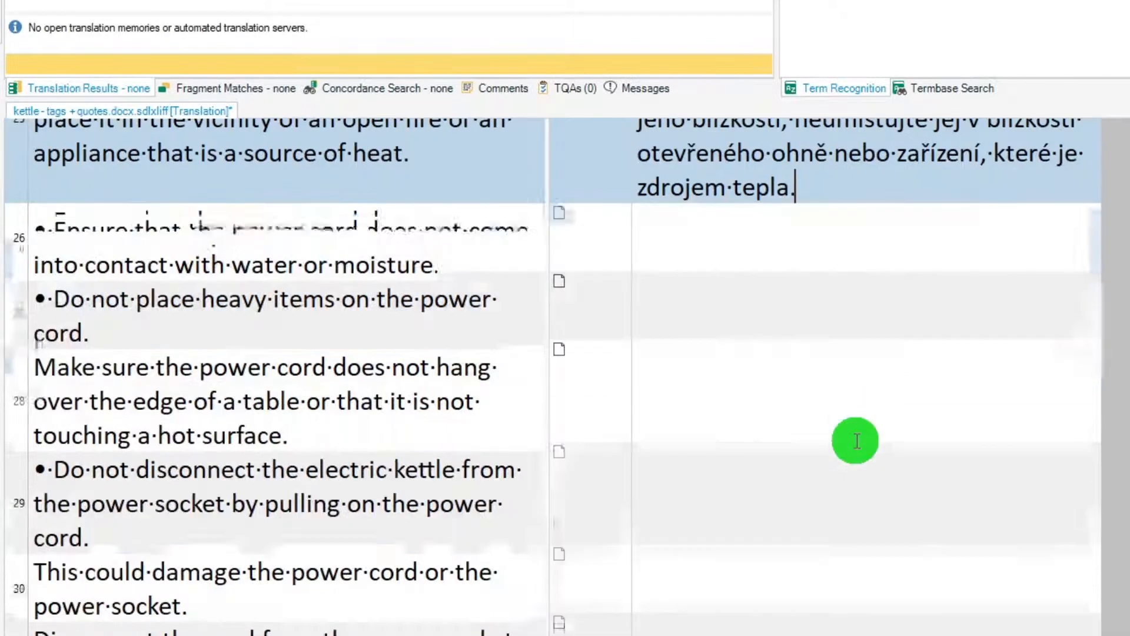
{"action": "scroll", "scroll_direction": "down", "scroll_amount": 3}
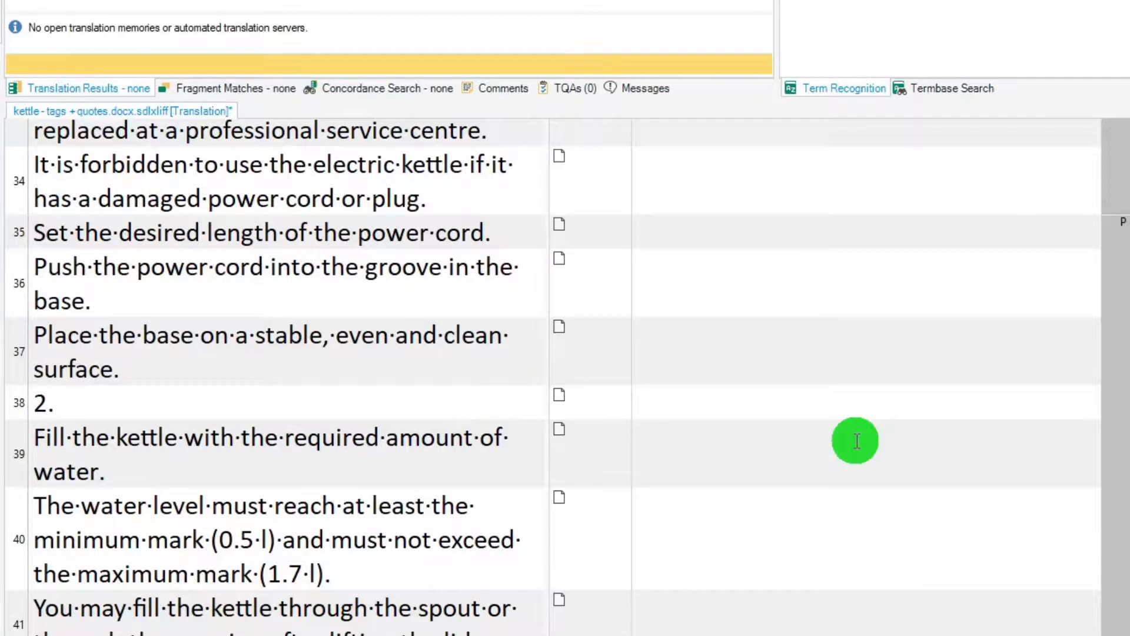
{"action": "mouse_move", "coordinate": [689, 520]}
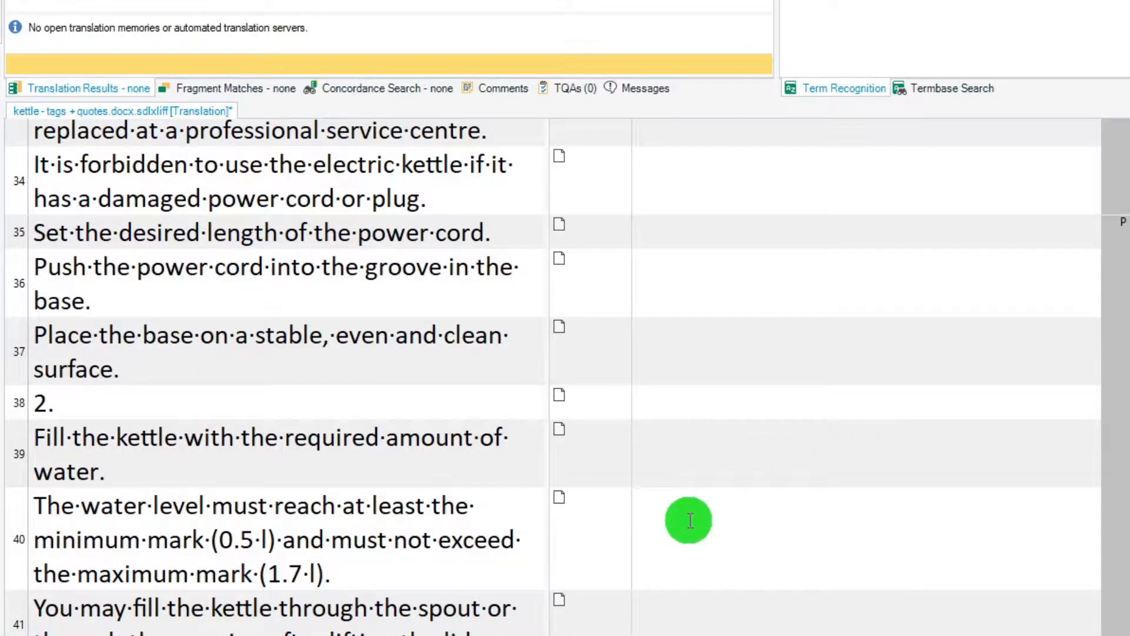